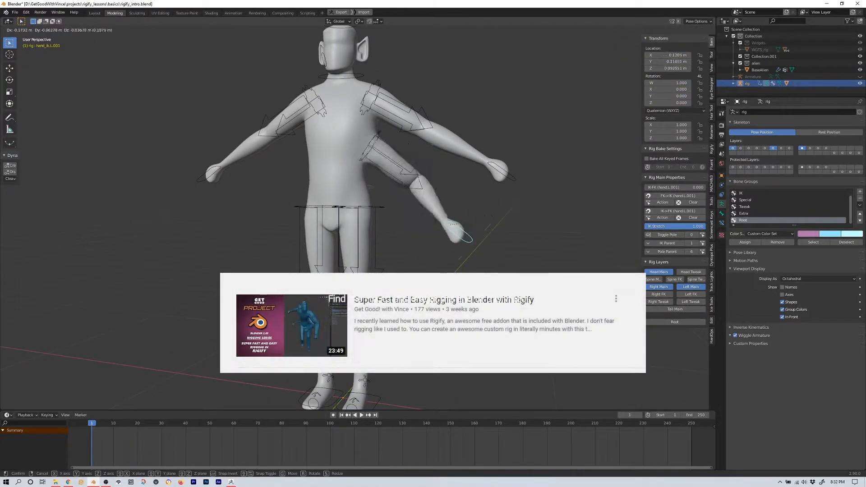
Enter Edit Mode on the rig with the DEF bone layer enabled
left_click(452, 237)
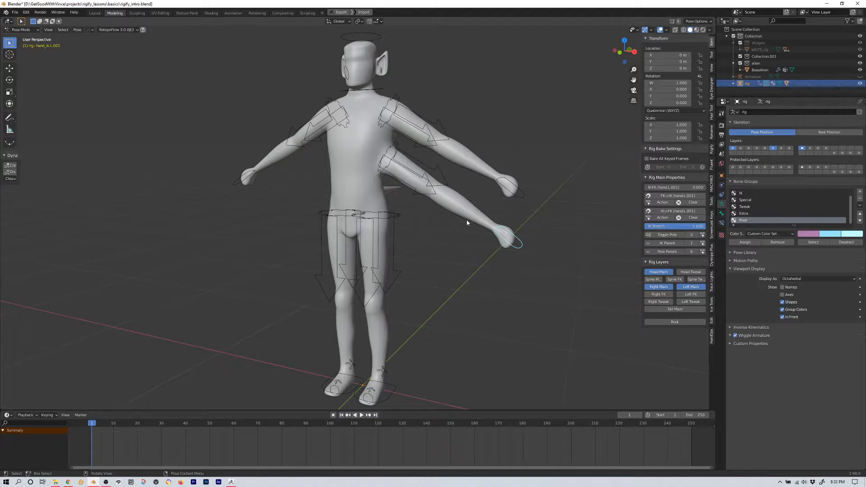
mouse_move(437, 174)
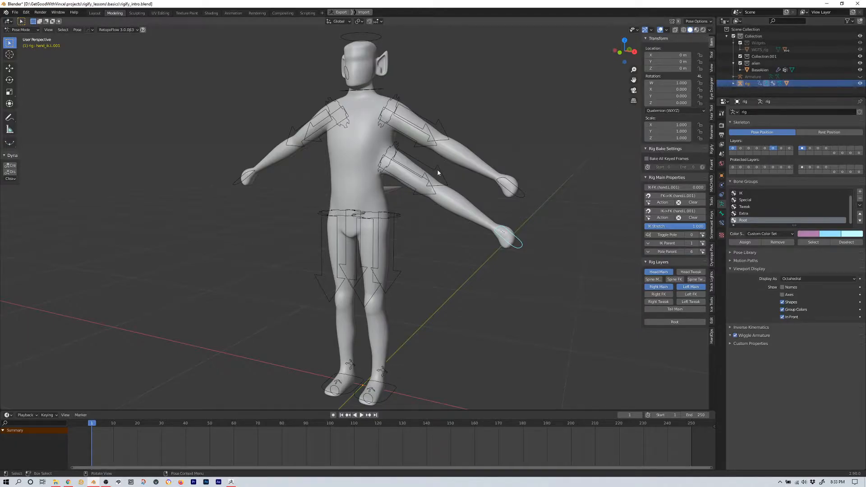
mouse_move(417, 223)
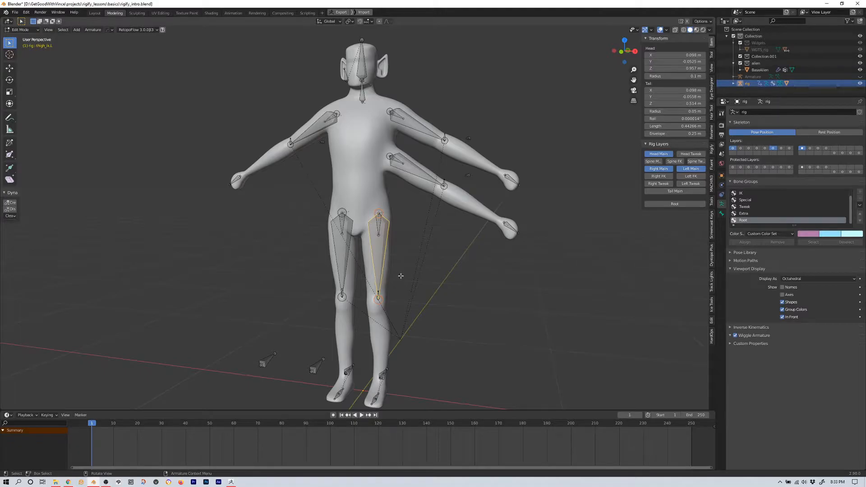
mouse_move(414, 270)
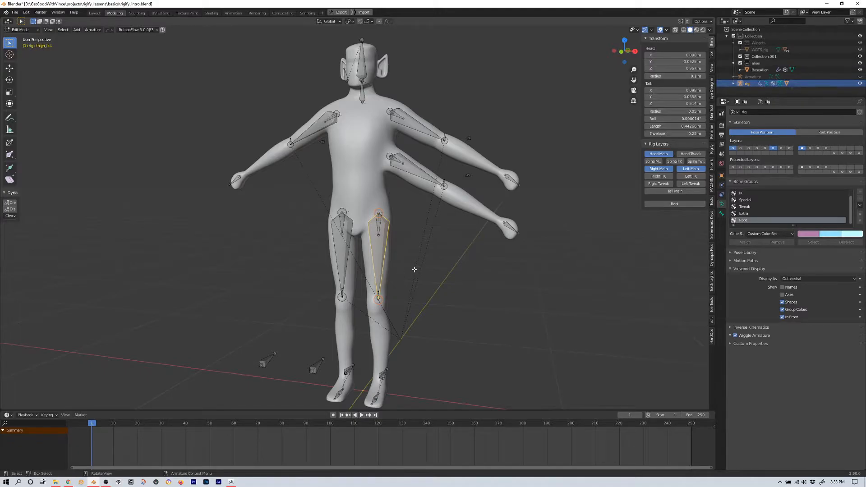
mouse_move(844, 154)
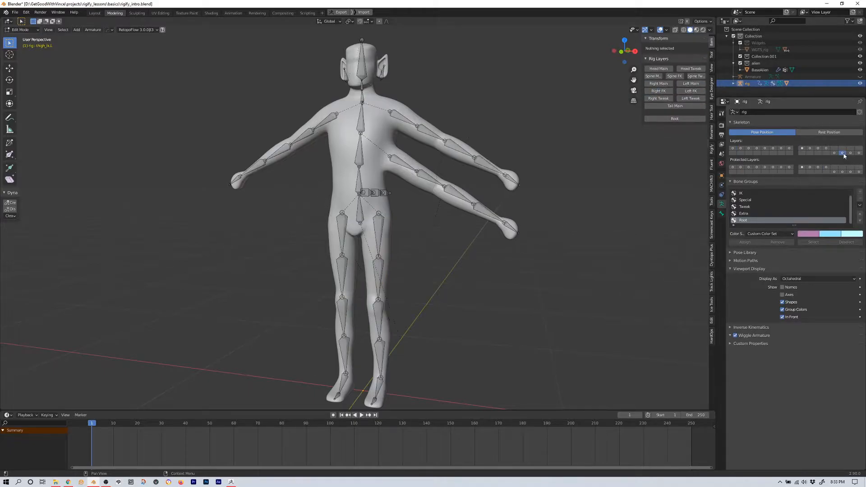
Return the rig from Edit Mode to Pose Mode via the Ctrl+Tab mode pie
left_click(842, 154)
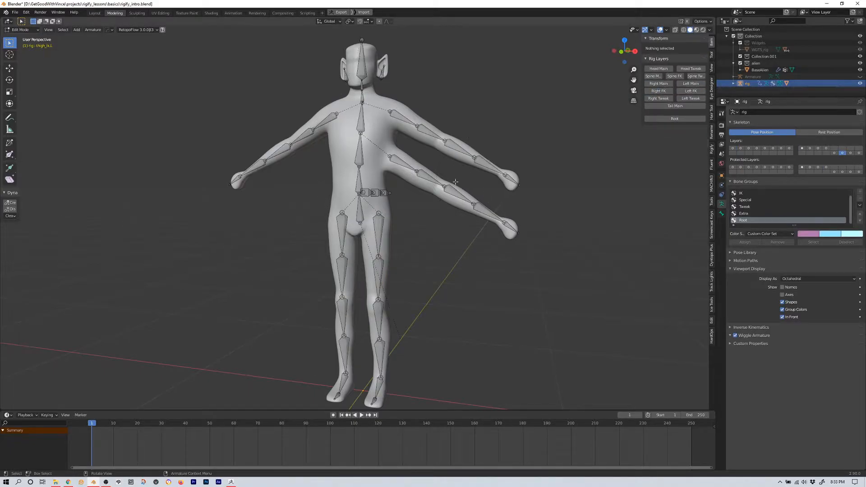
mouse_move(544, 205)
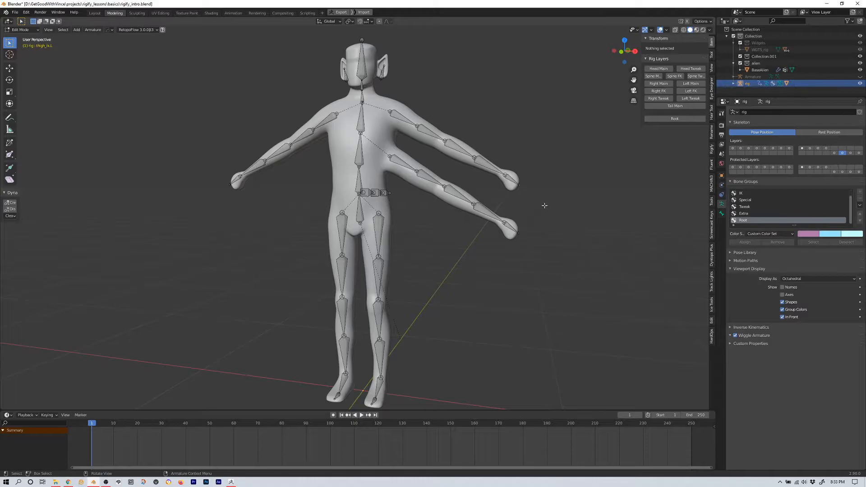
mouse_move(446, 291)
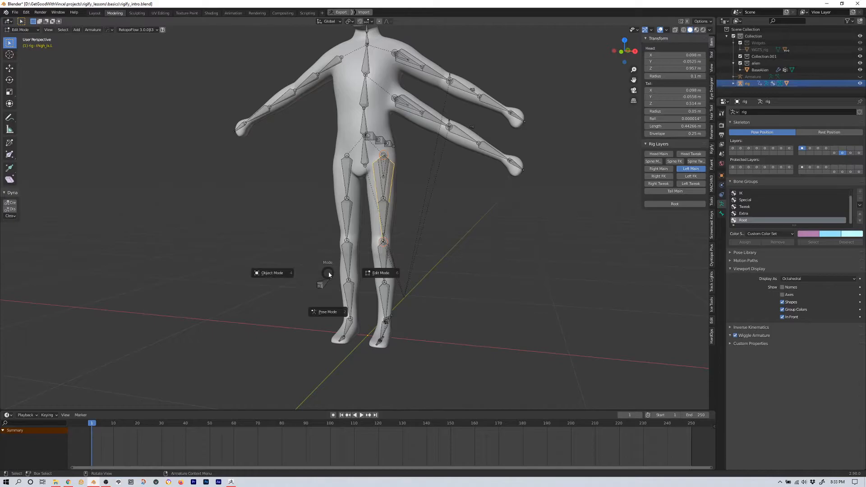
left_click(327, 311)
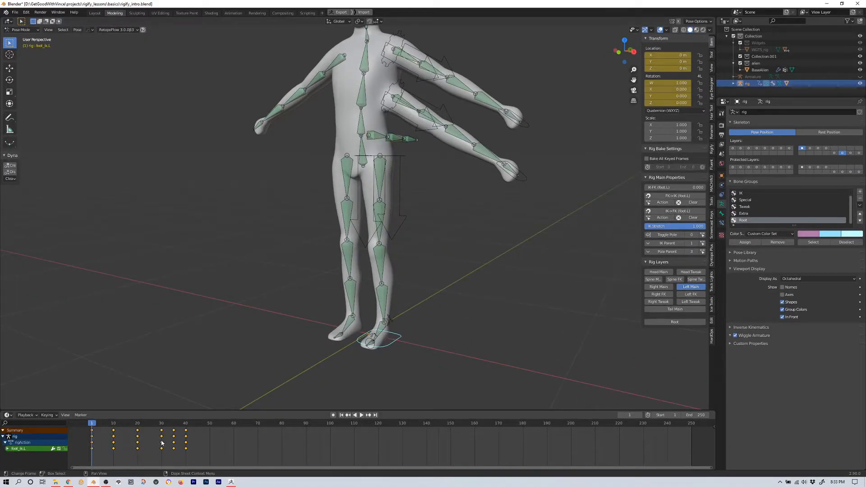
Scrub the Dope Sheet through kick frames 14, 35, 38, 27 and another to check the leg deformation
left_click(361, 415)
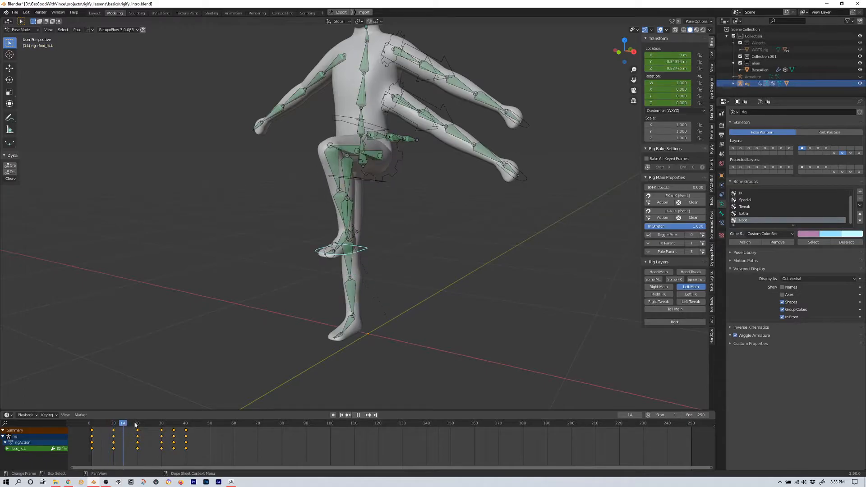
left_click(173, 423)
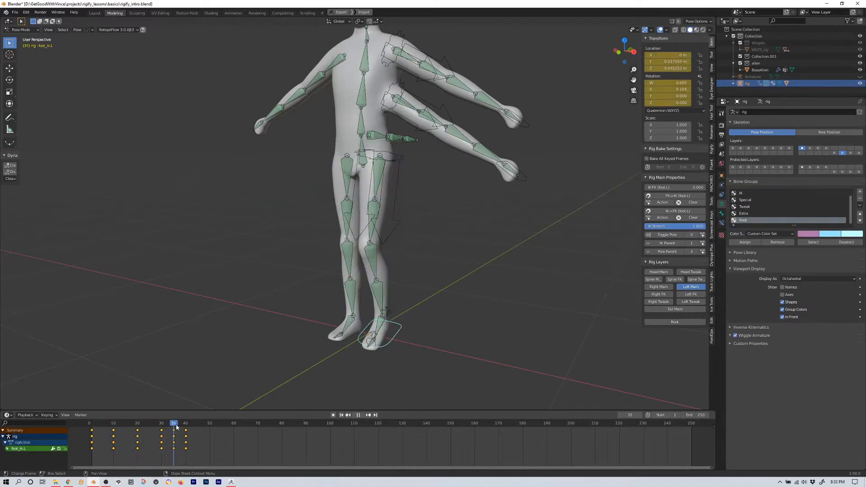
left_click(181, 423)
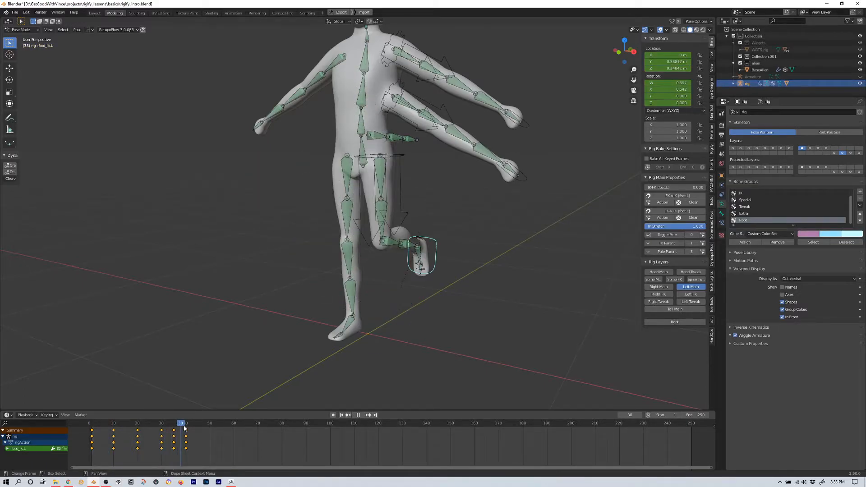
left_click(154, 423)
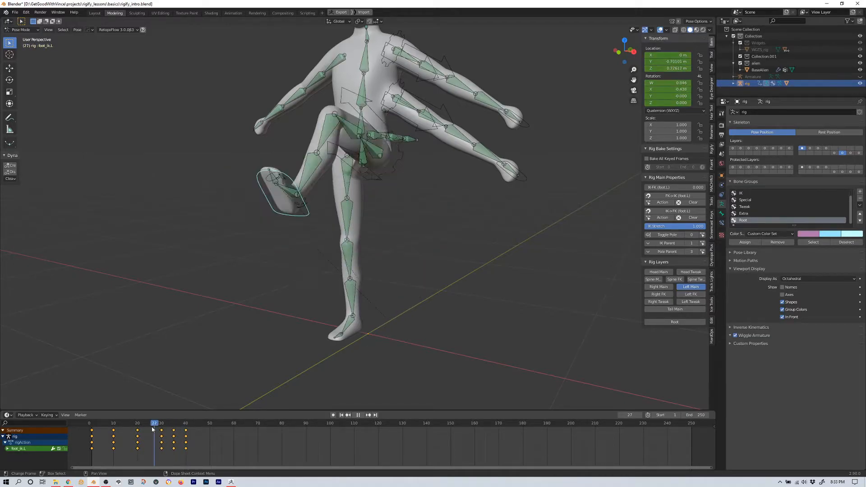
left_click(92, 423)
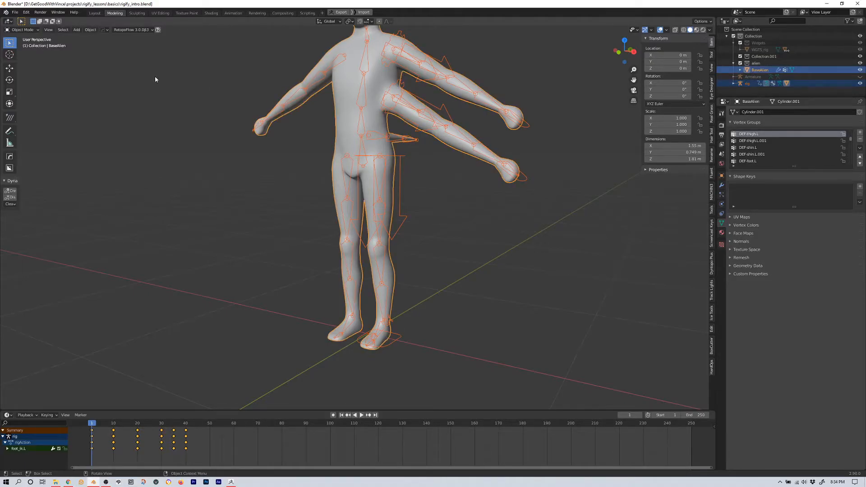
Untick Lock Object Modes in the Edit menu and select the BaseAlien mesh
left_click(26, 11)
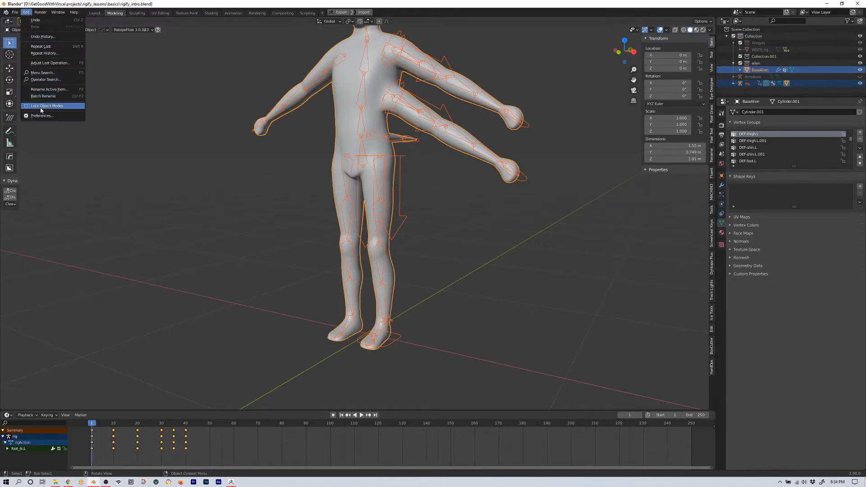
mouse_move(47, 106)
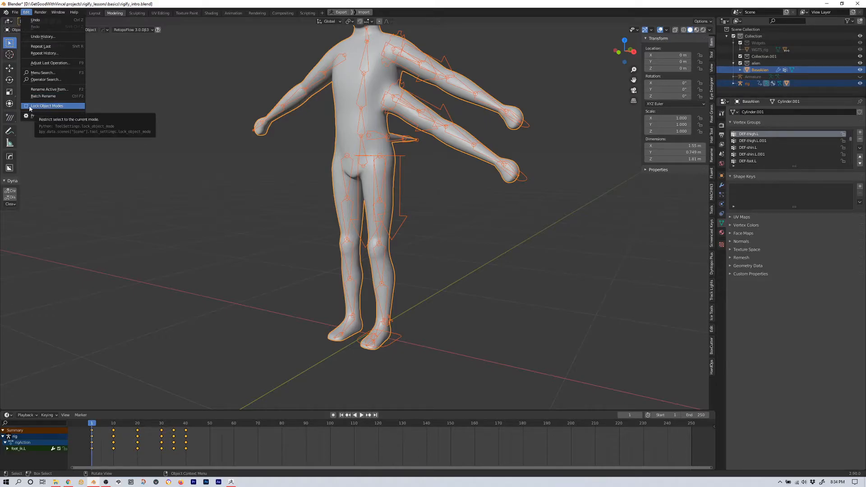
mouse_move(42, 73)
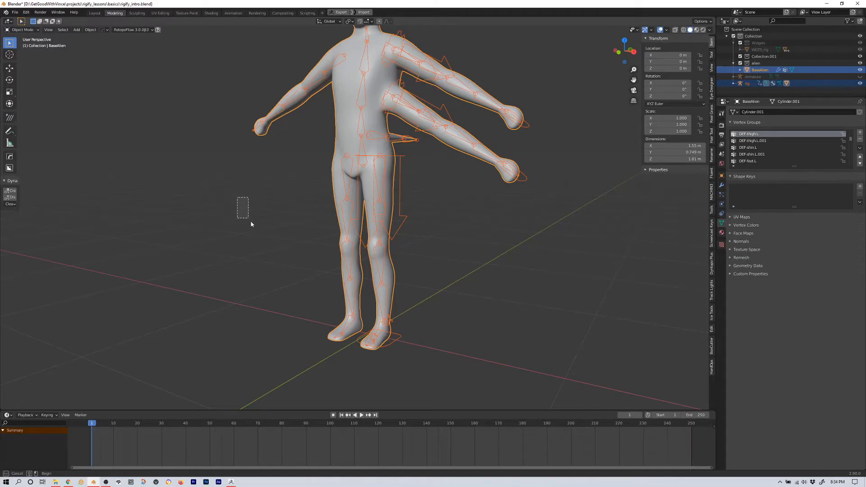
left_click(746, 83)
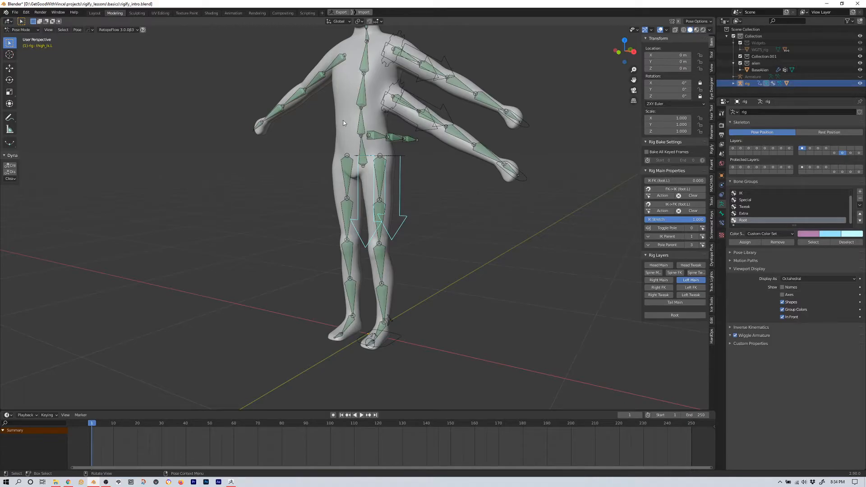
mouse_move(341, 105)
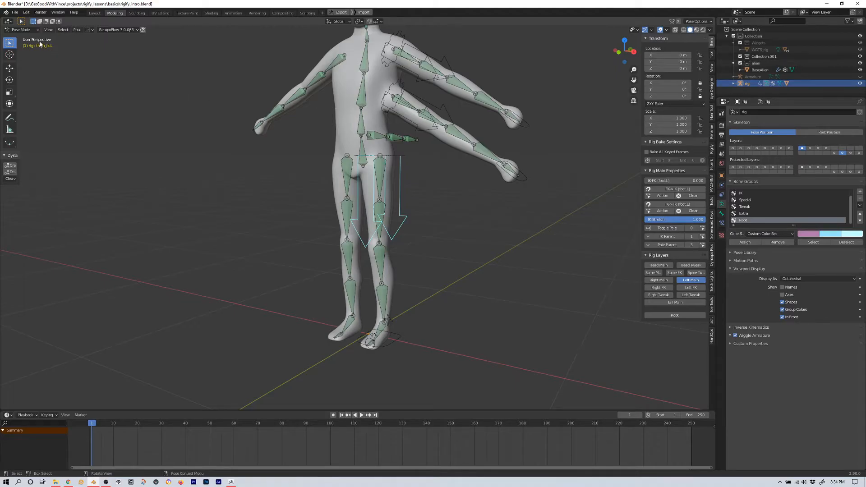
mouse_move(364, 187)
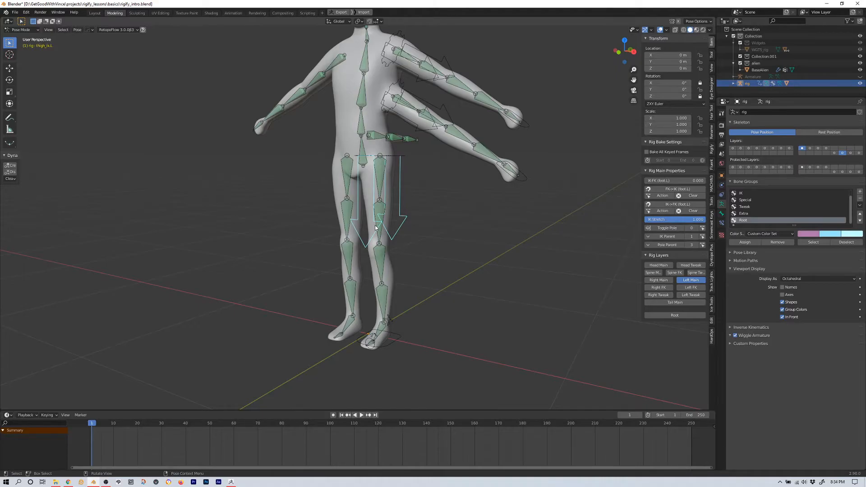
left_click(27, 11)
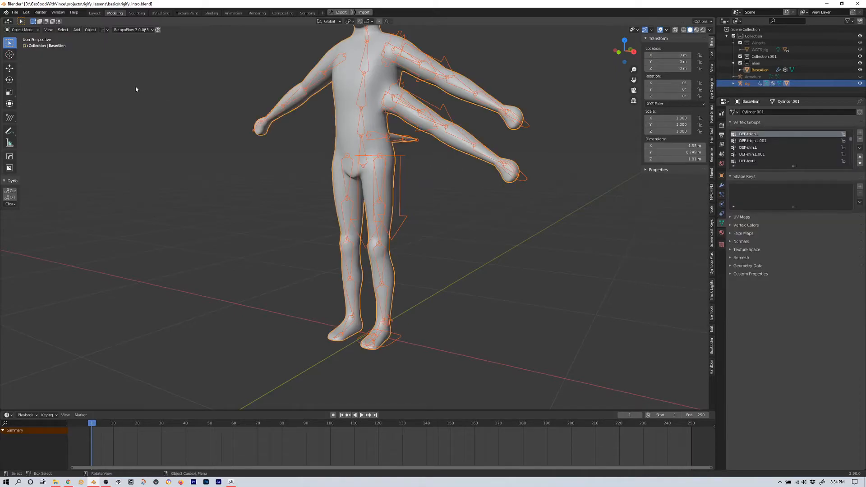
Switch the BaseAlien mesh to Weight Paint from the interaction mode dropdown
left_click(22, 29)
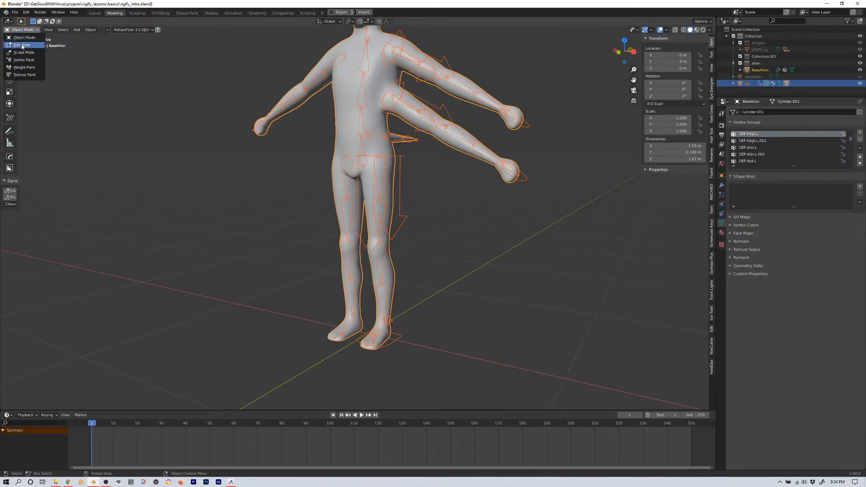
mouse_move(24, 66)
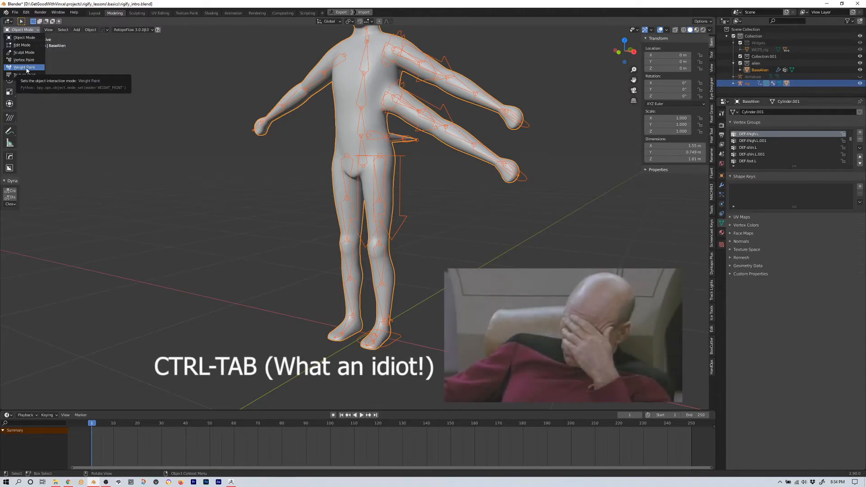
left_click(24, 66)
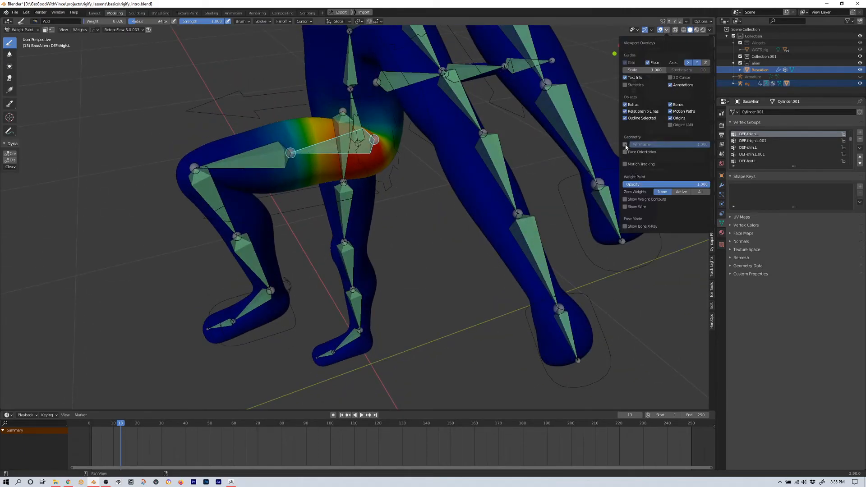
Enable the Wireframe overlay over the DEF-thigh.L weight colours
left_click(624, 145)
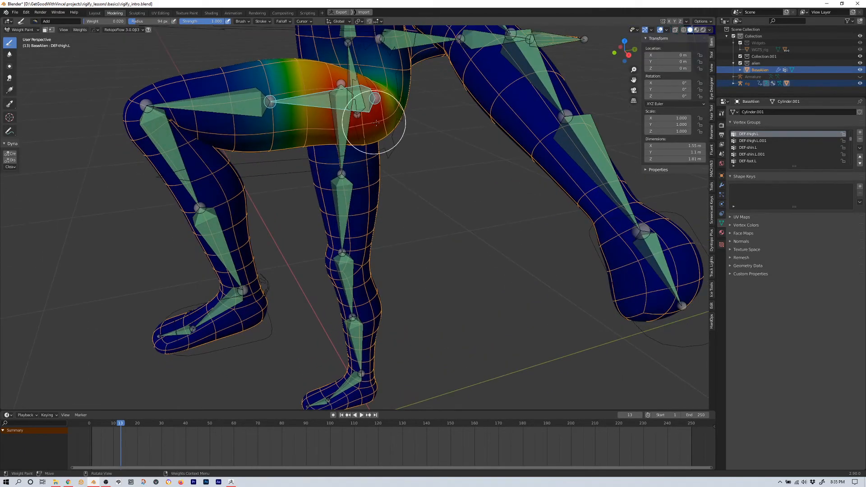